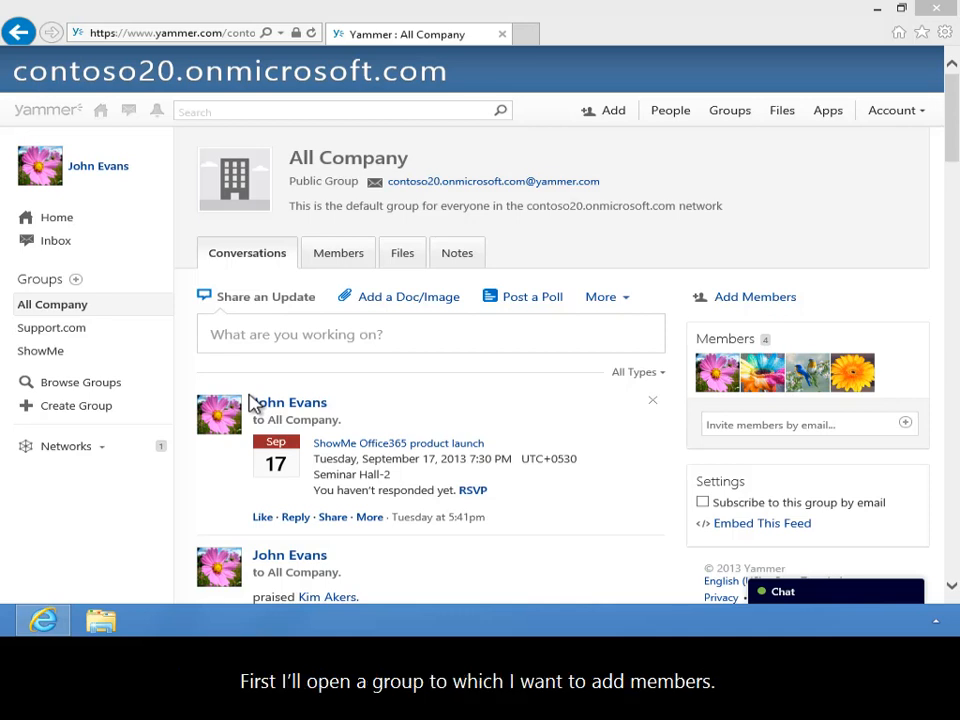
{"action": "mouse_move", "coordinate": [160, 372]}
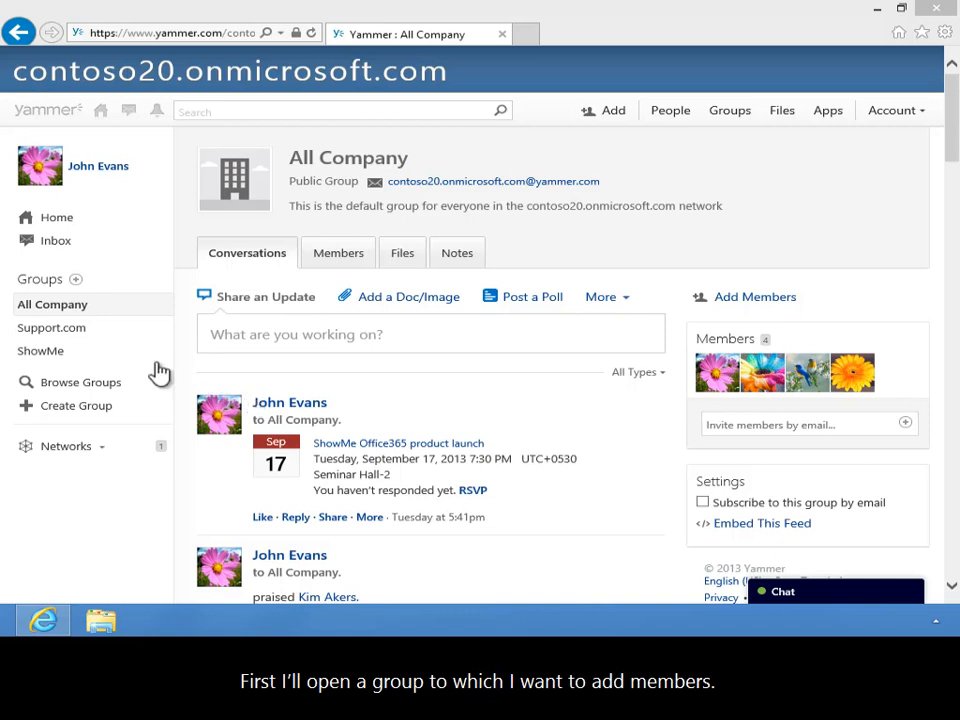
Open the ShowMe group from the Groups list in the left sidebar
{"action": "left_click", "coordinate": [40, 350]}
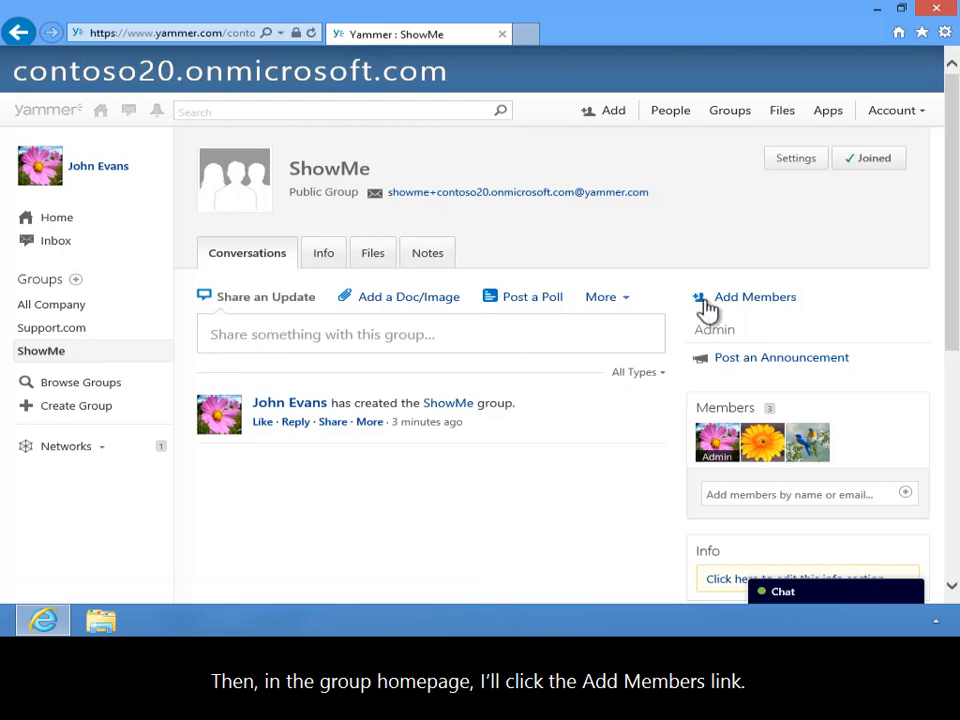
{"action": "left_click", "coordinate": [756, 296]}
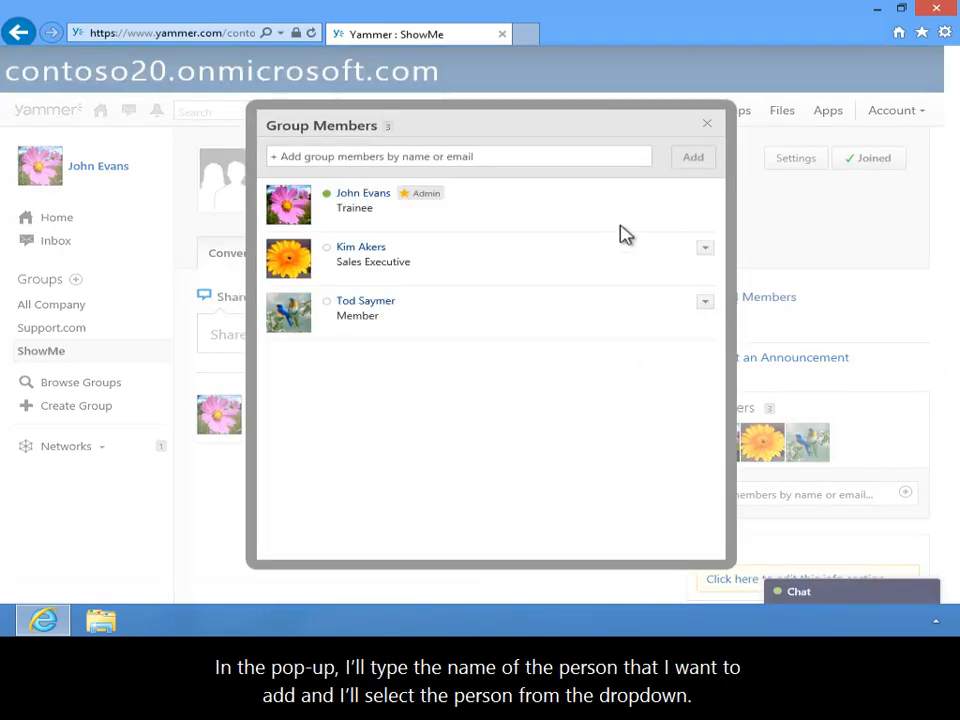
{"action": "left_click", "coordinate": [456, 156]}
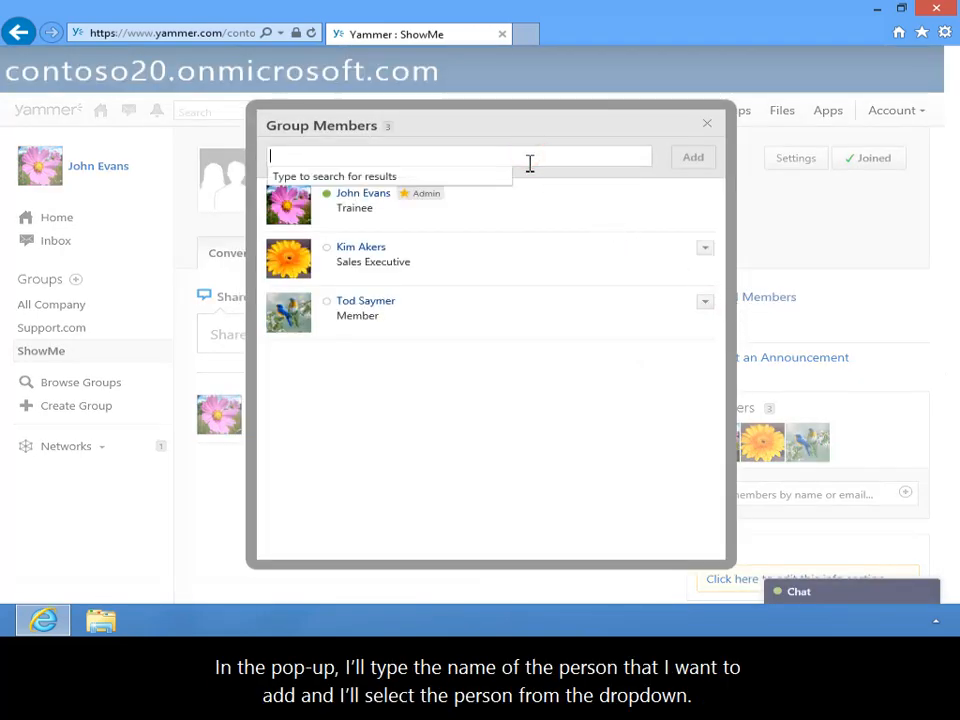
{"action": "type", "text": "jo"}
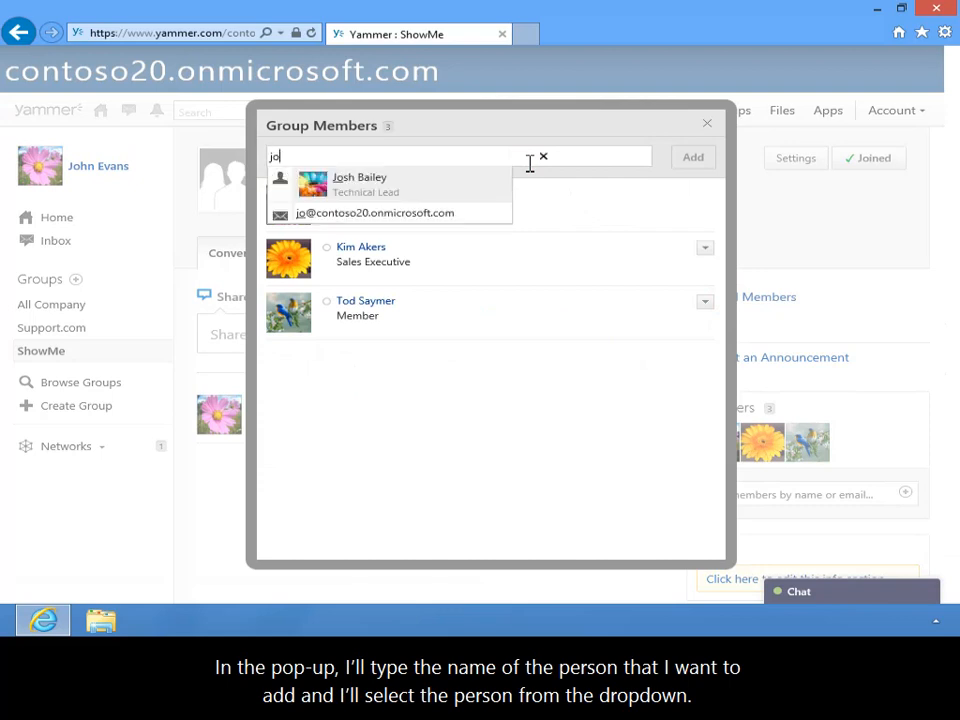
{"action": "left_click", "coordinate": [360, 184]}
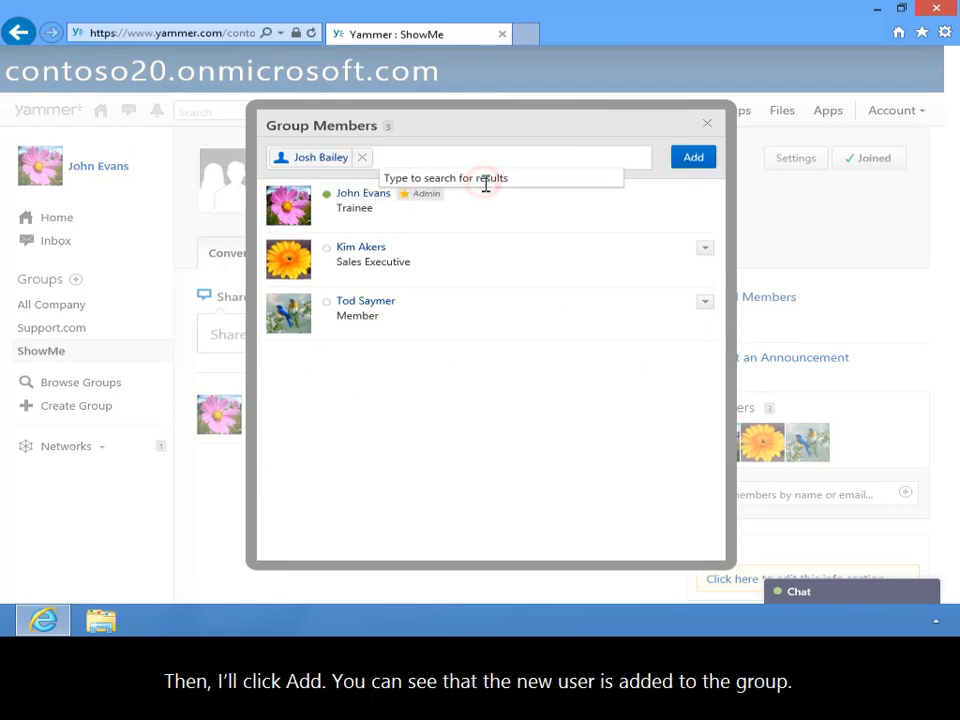
{"action": "left_click", "coordinate": [692, 156]}
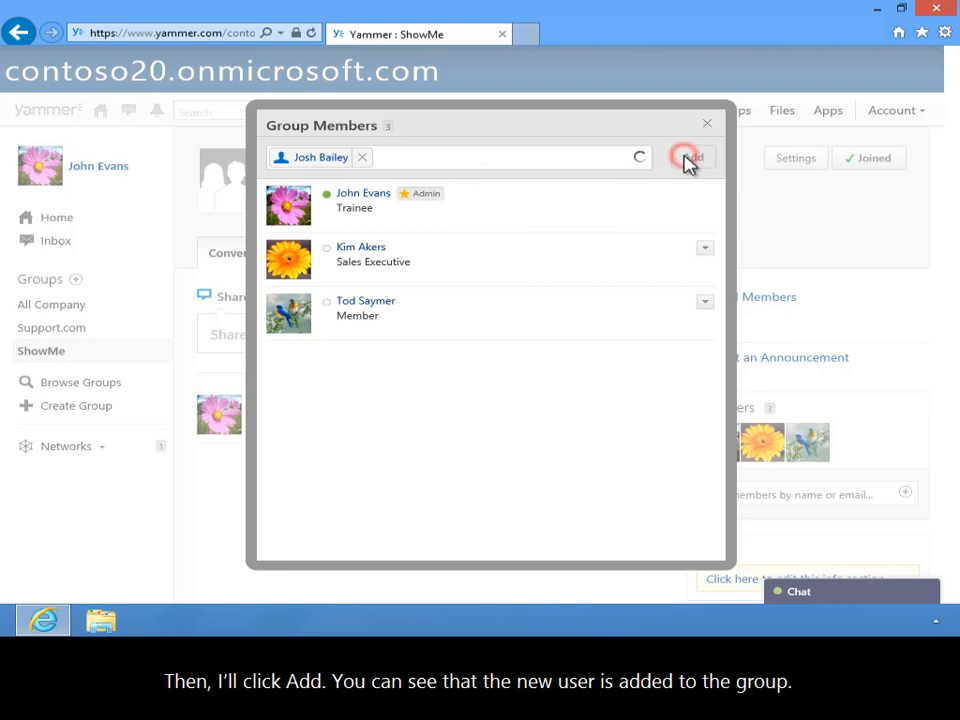
{"action": "left_click", "coordinate": [690, 156]}
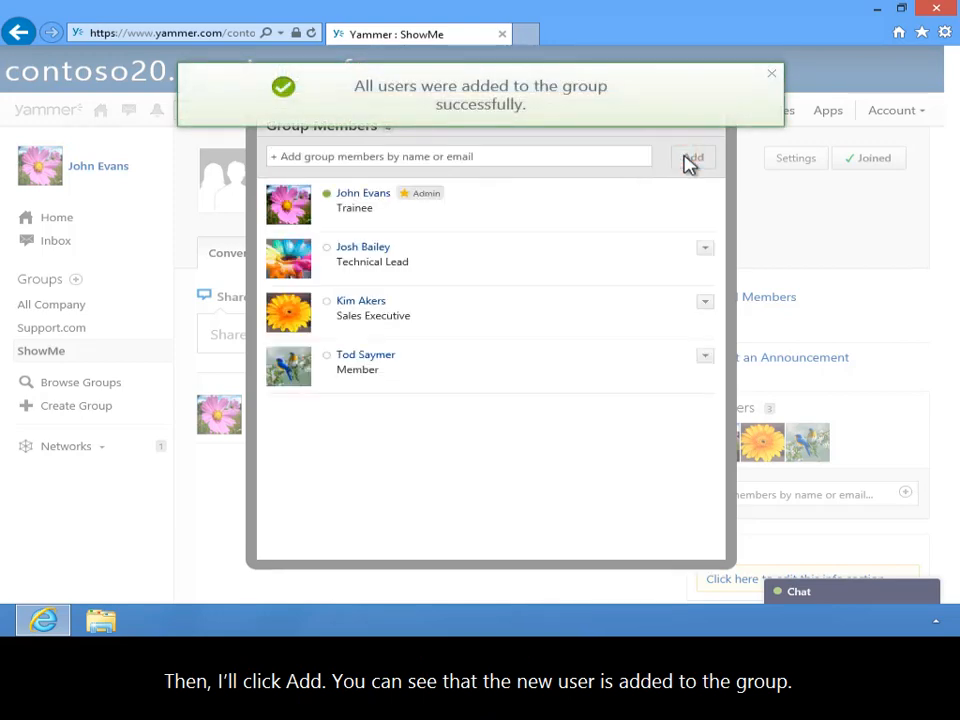
{"action": "left_click", "coordinate": [772, 72]}
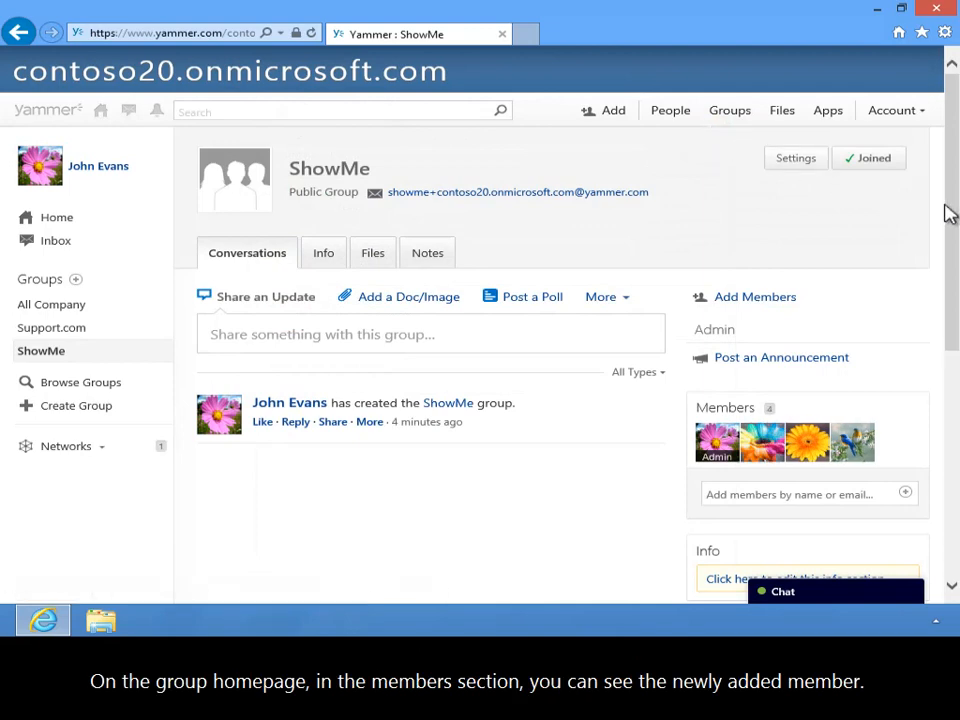
{"action": "scroll", "scroll_direction": "down", "scroll_amount": 3}
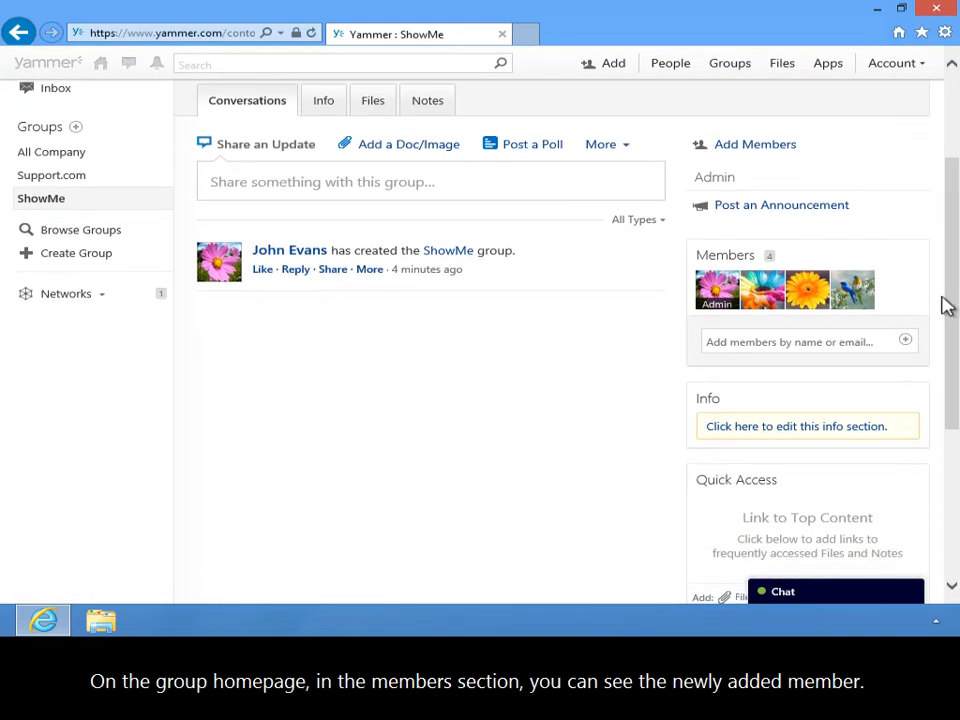
{"action": "mouse_move", "coordinate": [764, 290]}
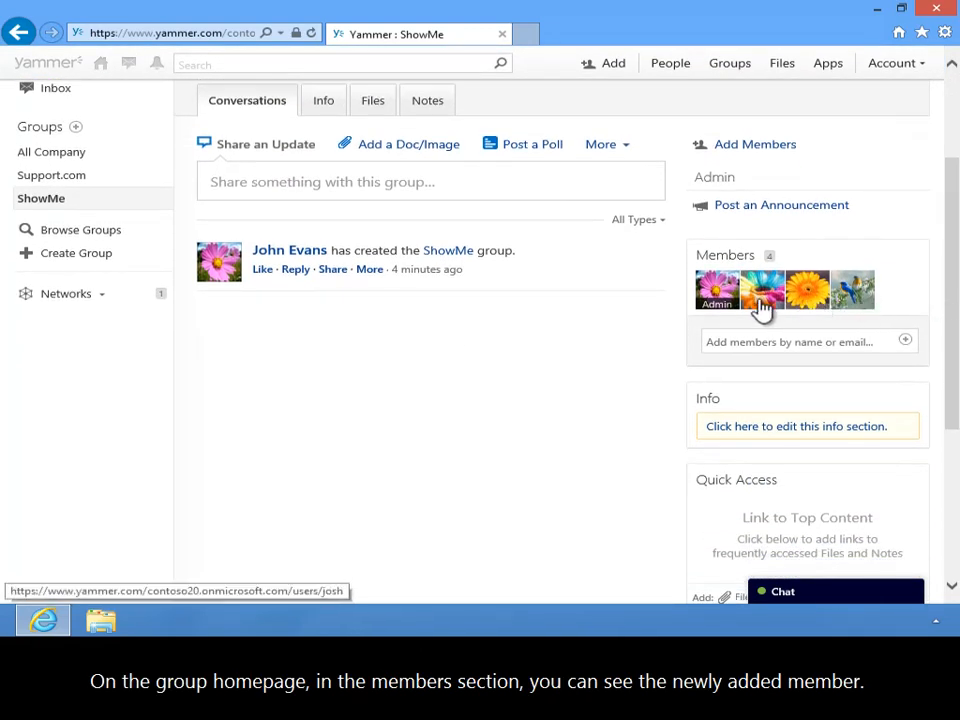